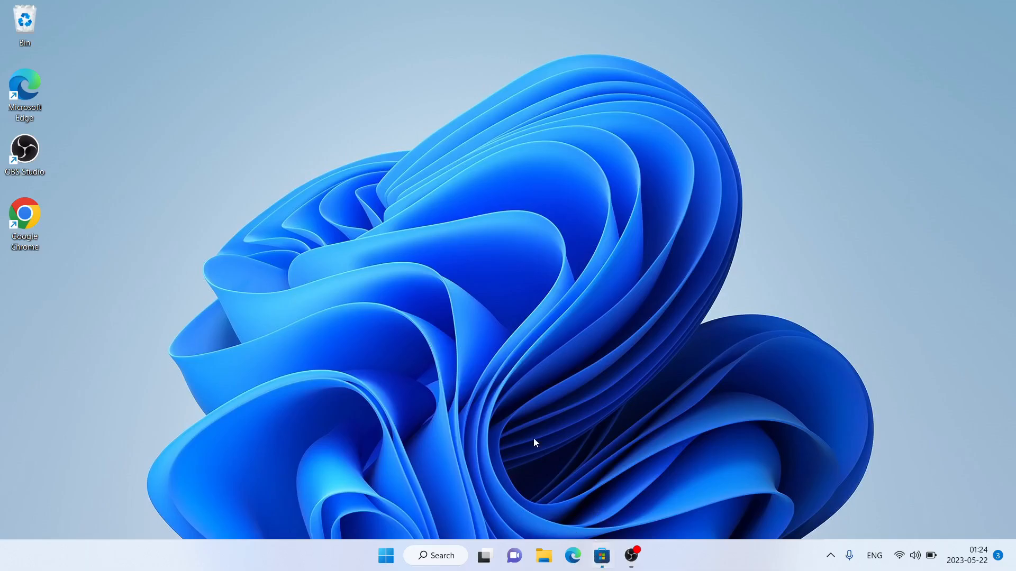
Step: Launch Microsoft Store from its taskbar icon
click(600, 555)
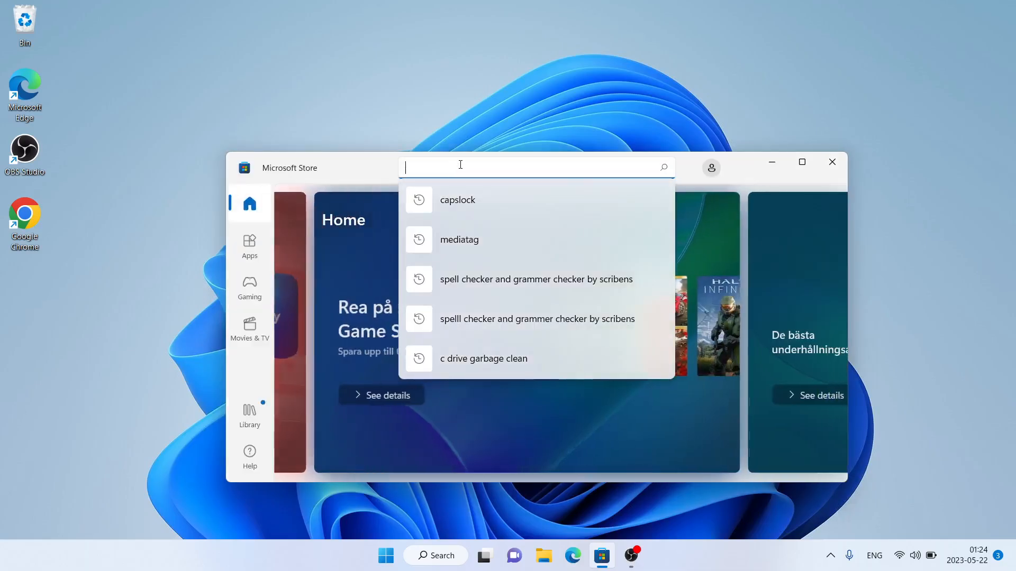
Step: Install the free CapsLock app by Sathya Technosoft, then reveal the hidden tray icons
click(457, 199)
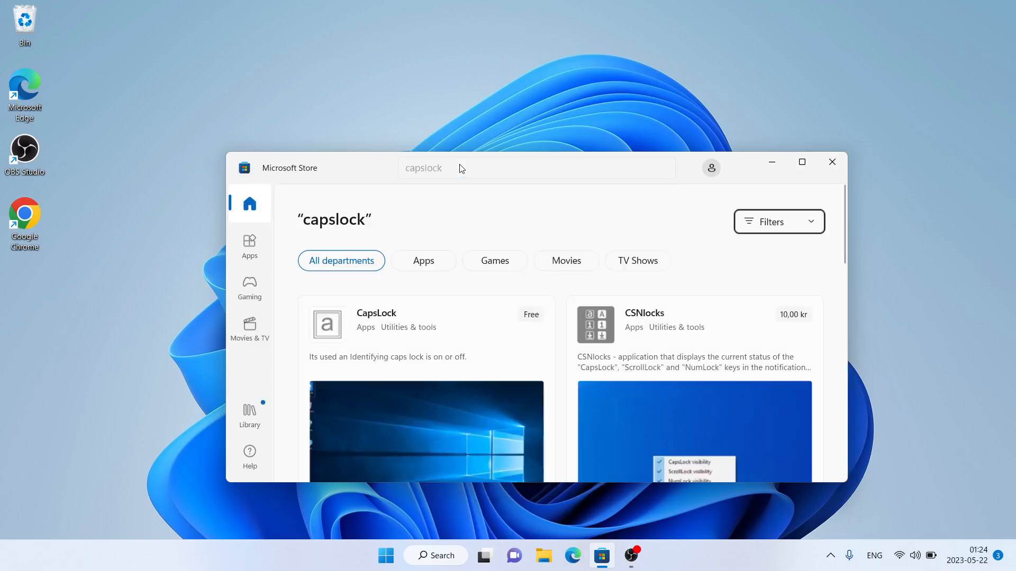
click(375, 313)
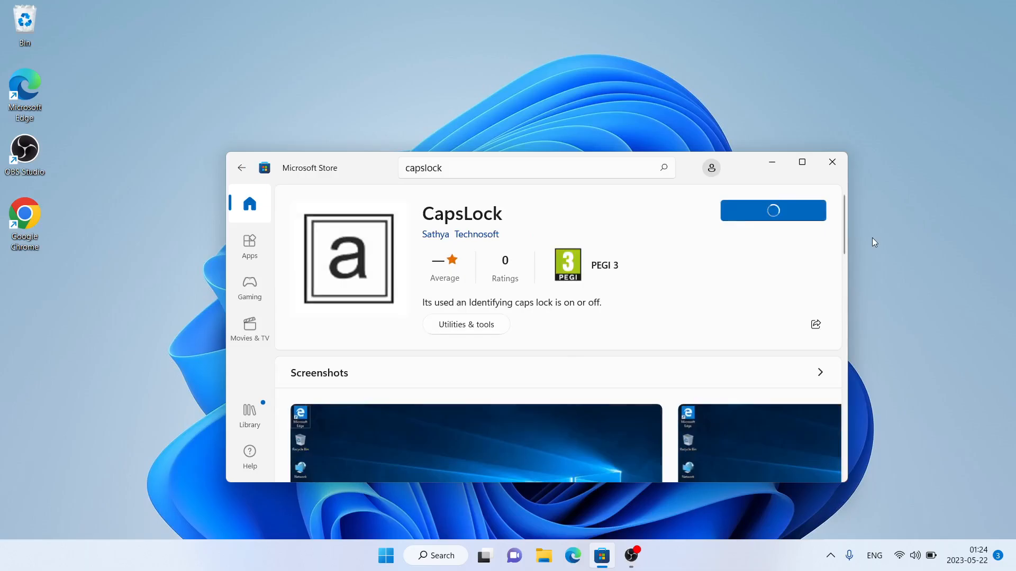
click(773, 210)
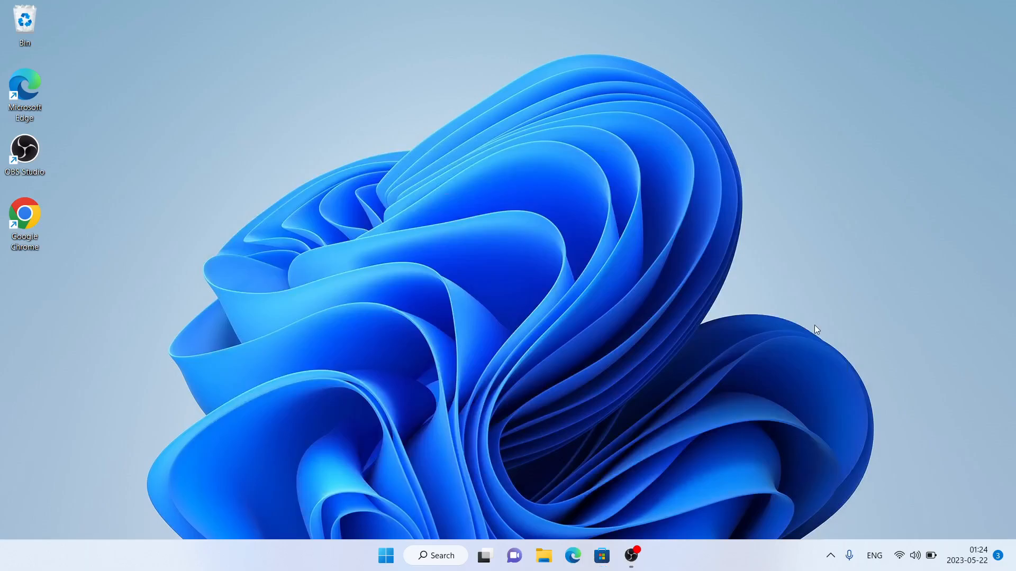
mouse_move(799, 488)
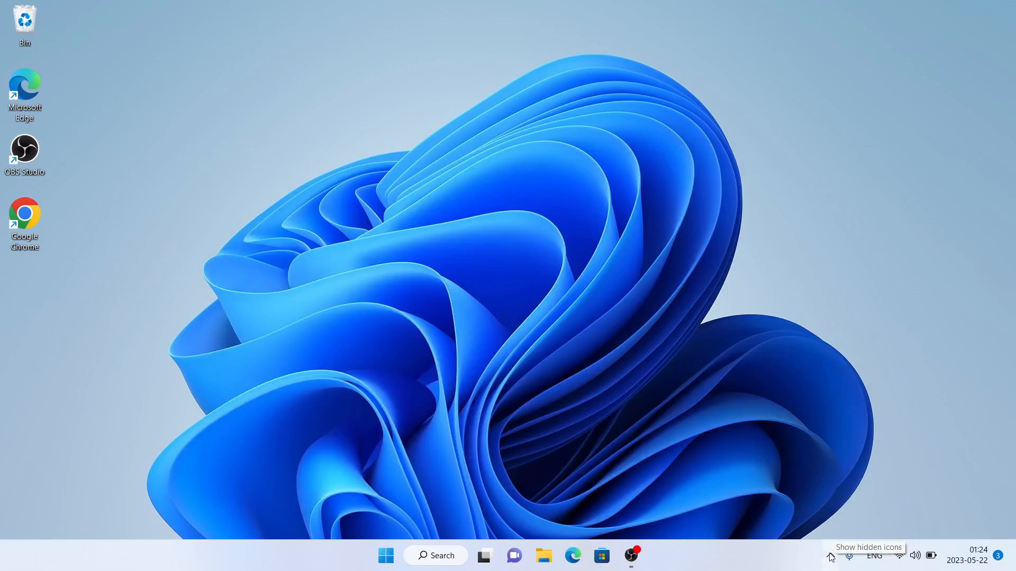
click(830, 555)
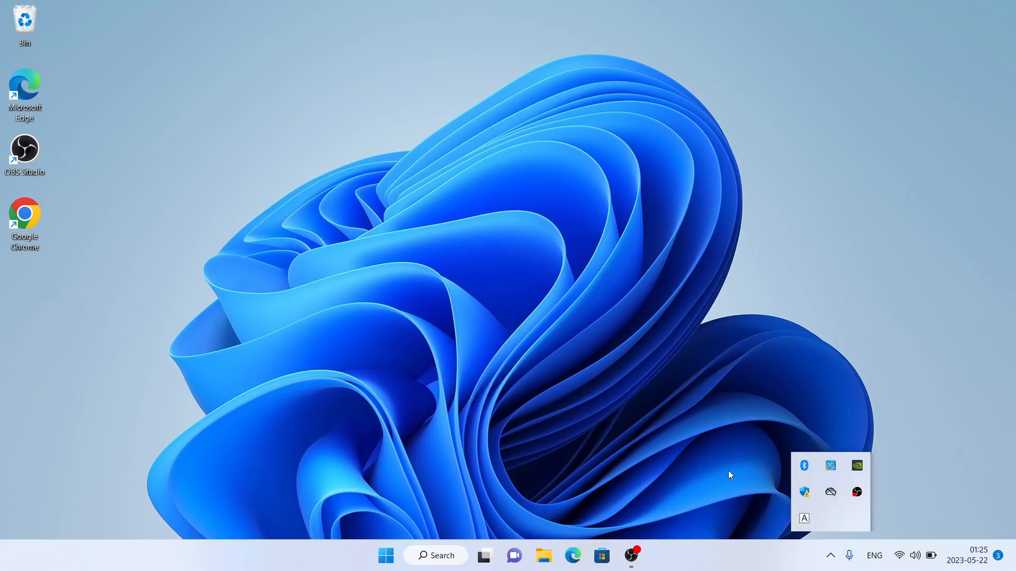
mouse_move(803, 518)
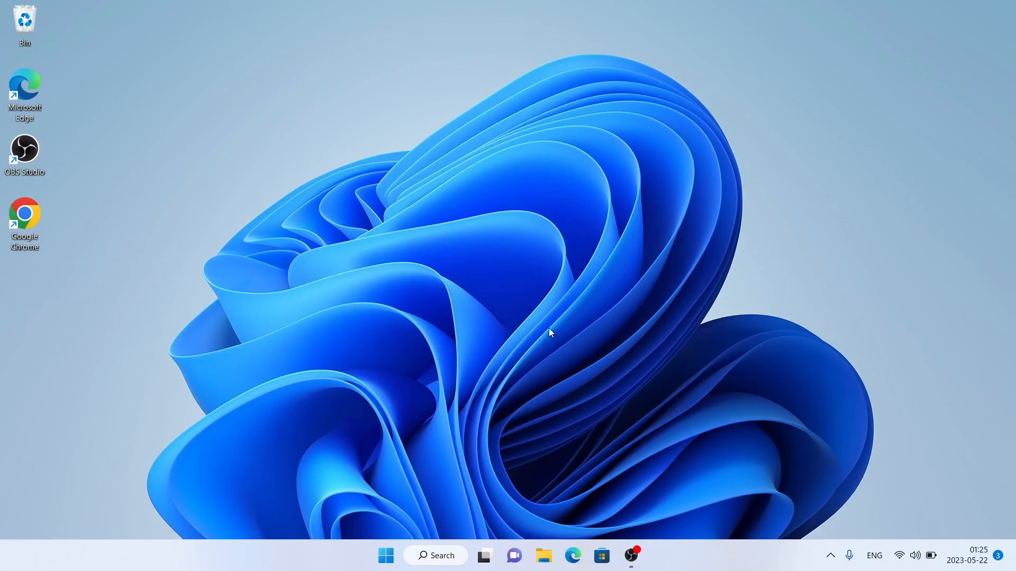
mouse_move(534, 329)
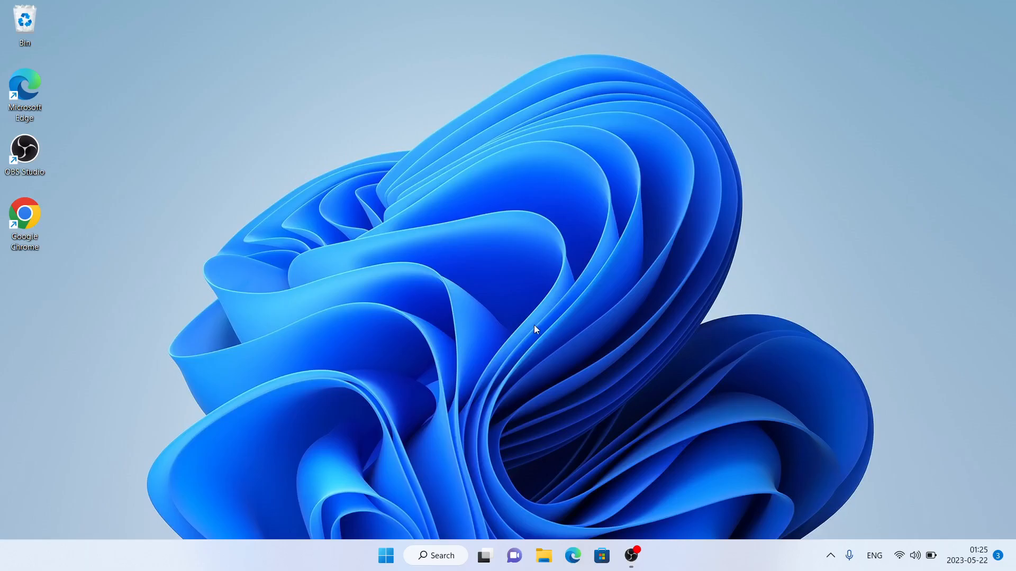